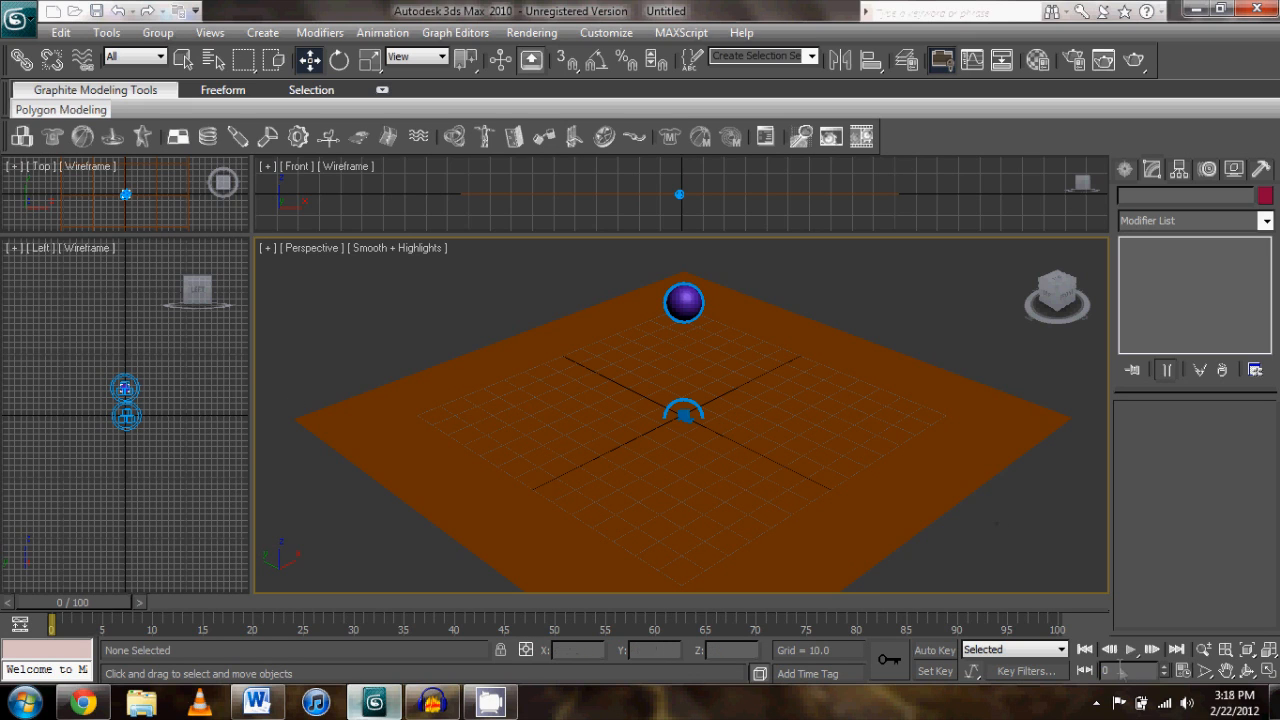
# Preview the bouncing-ball animation, then set Render Setup to render the active time segment 0–100
pyautogui.click(1130, 649)
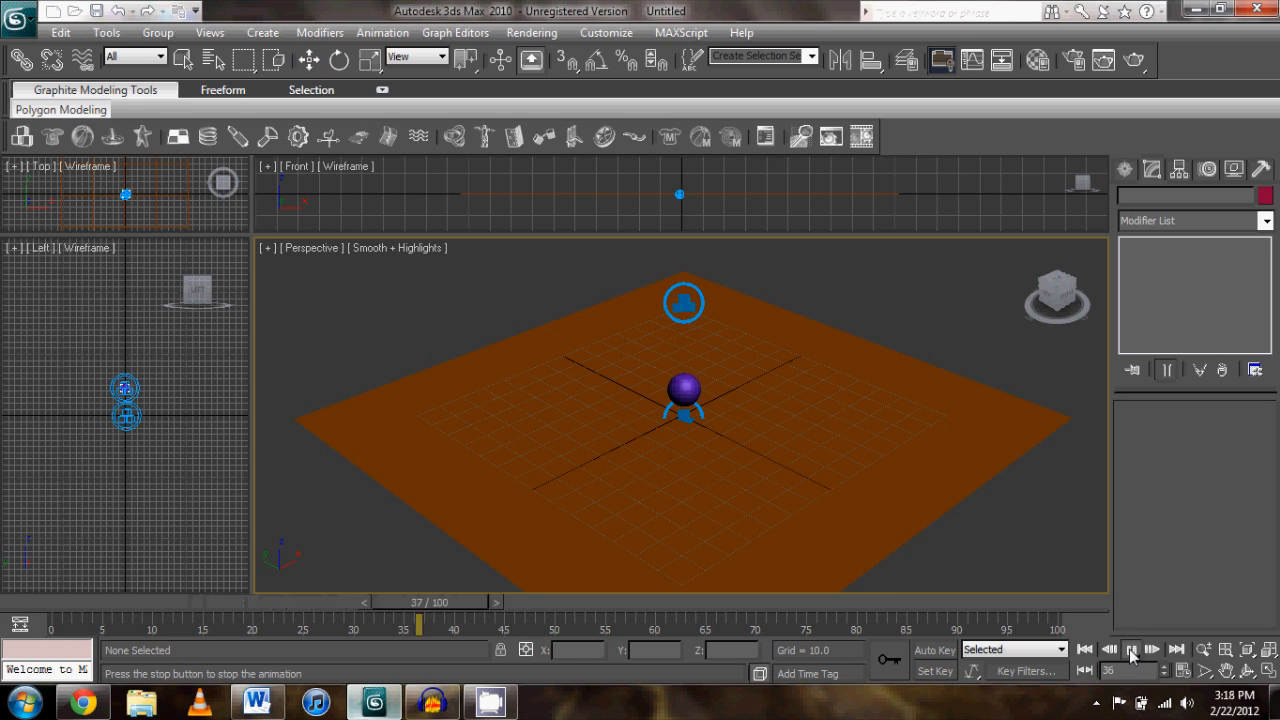
pyautogui.click(1131, 650)
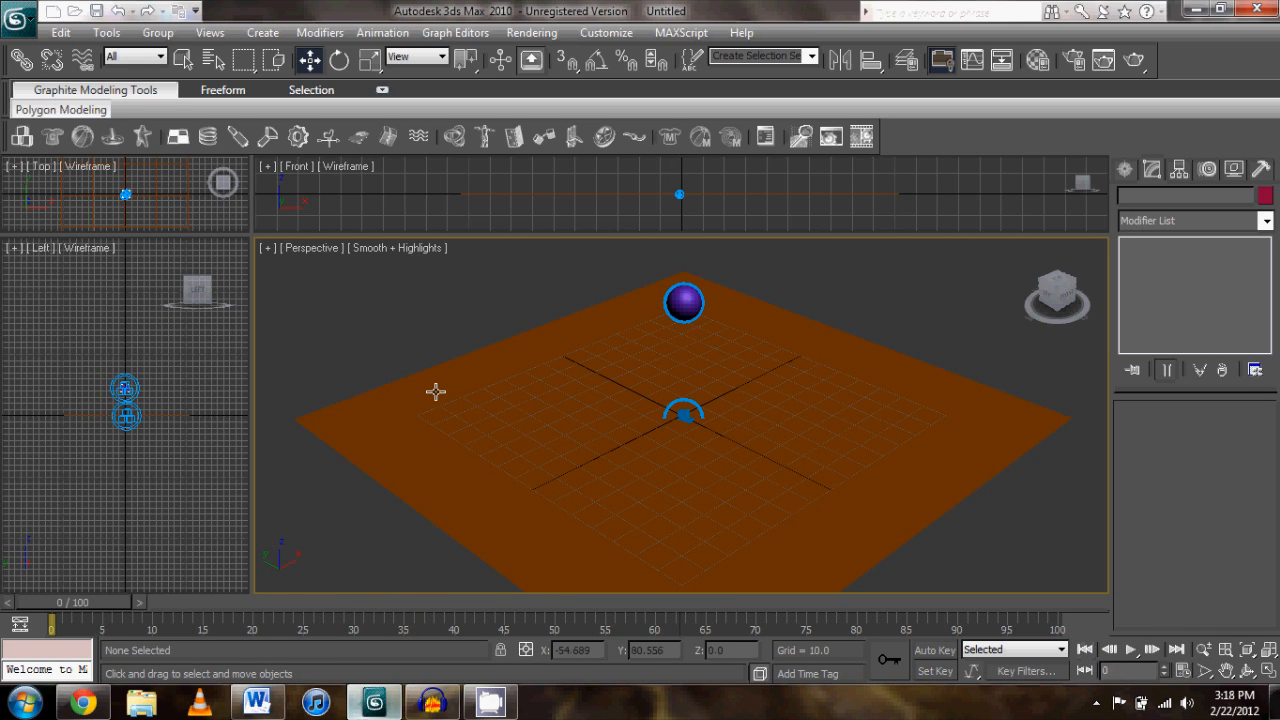
pyautogui.moveTo(471, 291)
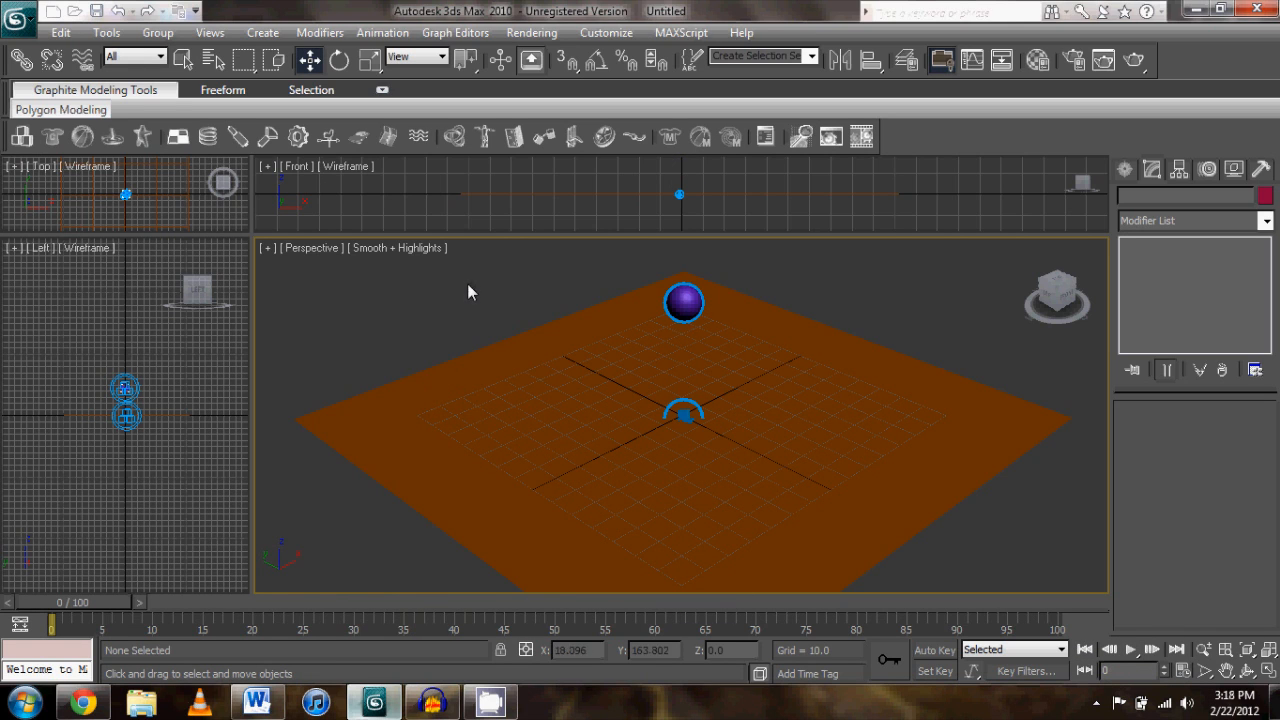
pyautogui.moveTo(450, 314)
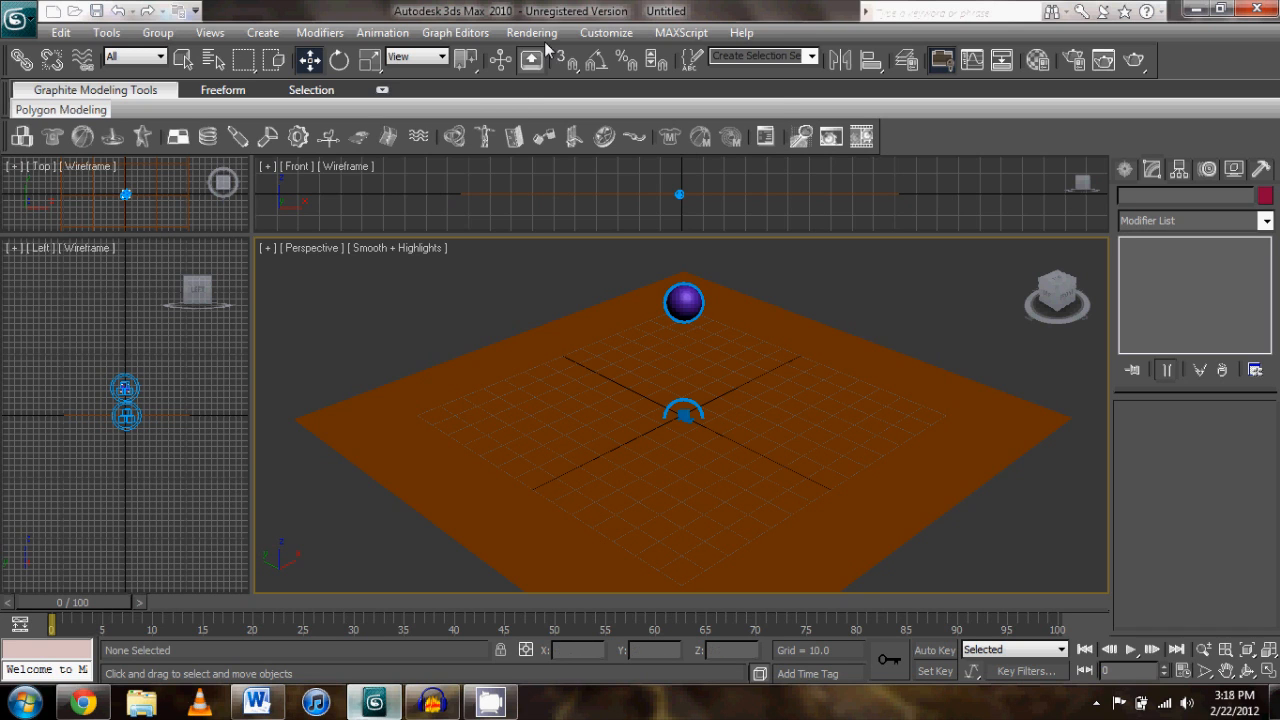
pyautogui.click(531, 33)
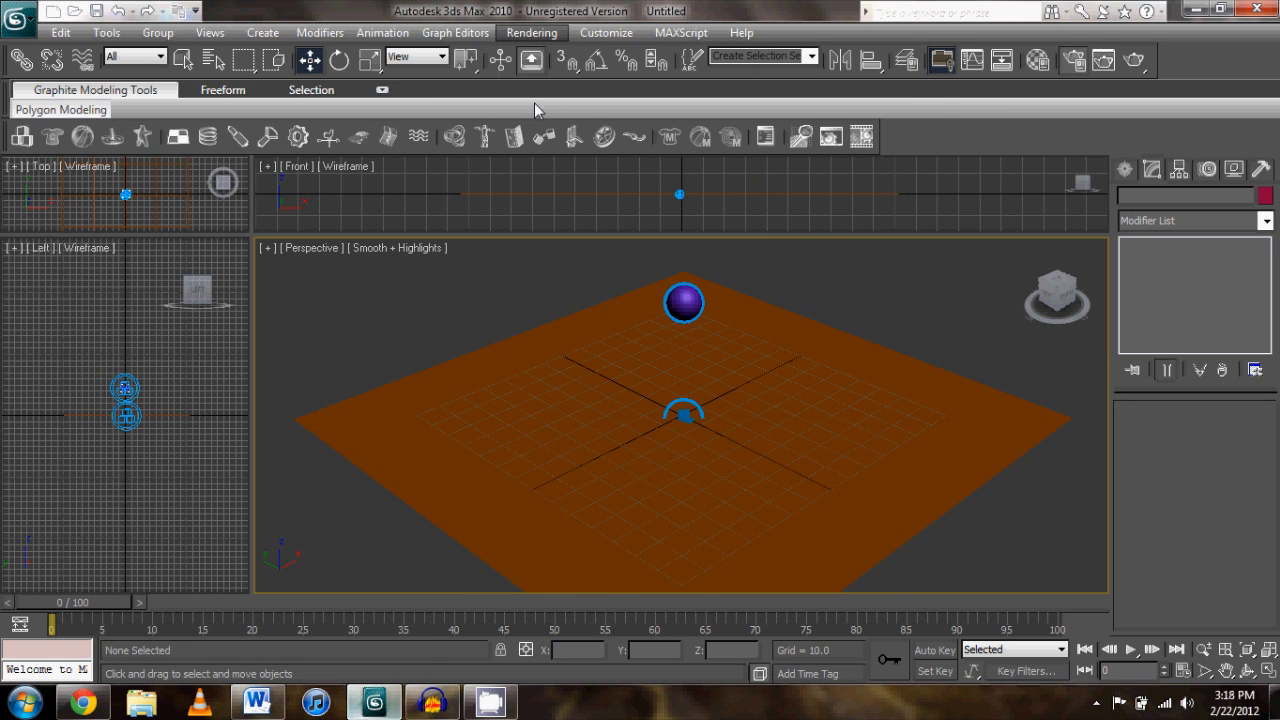
pyautogui.click(531, 32)
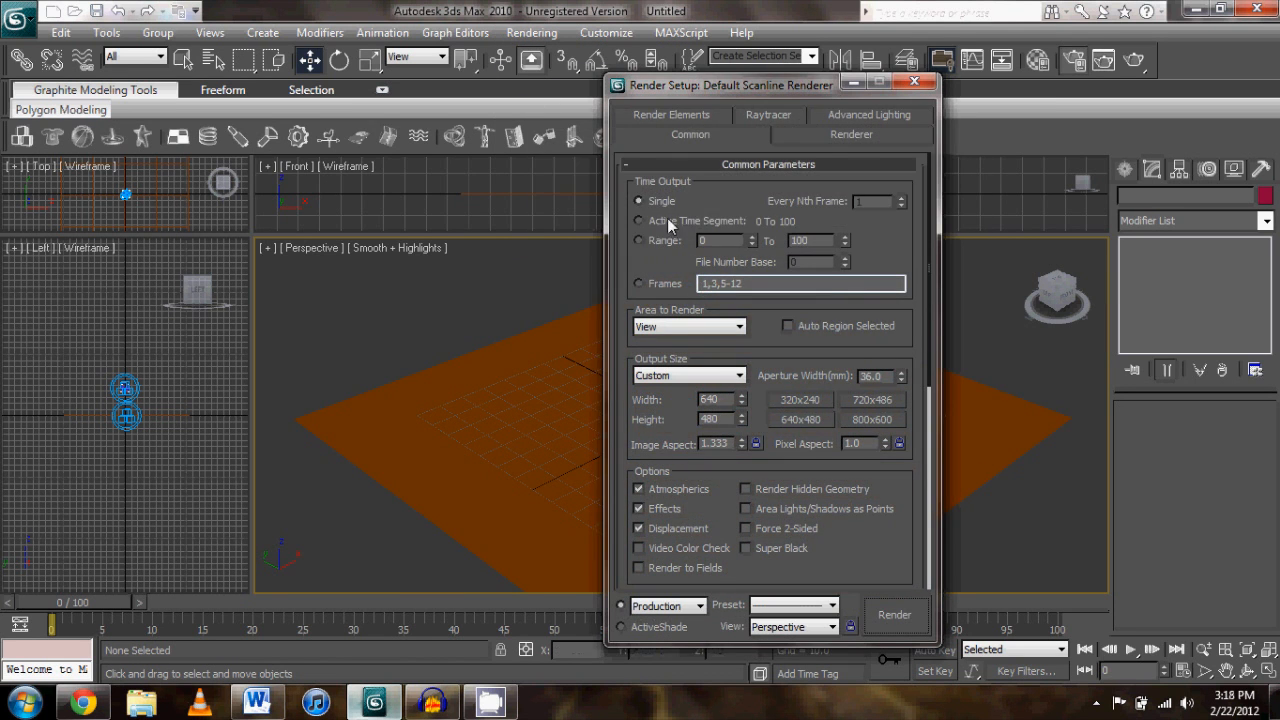
pyautogui.click(639, 221)
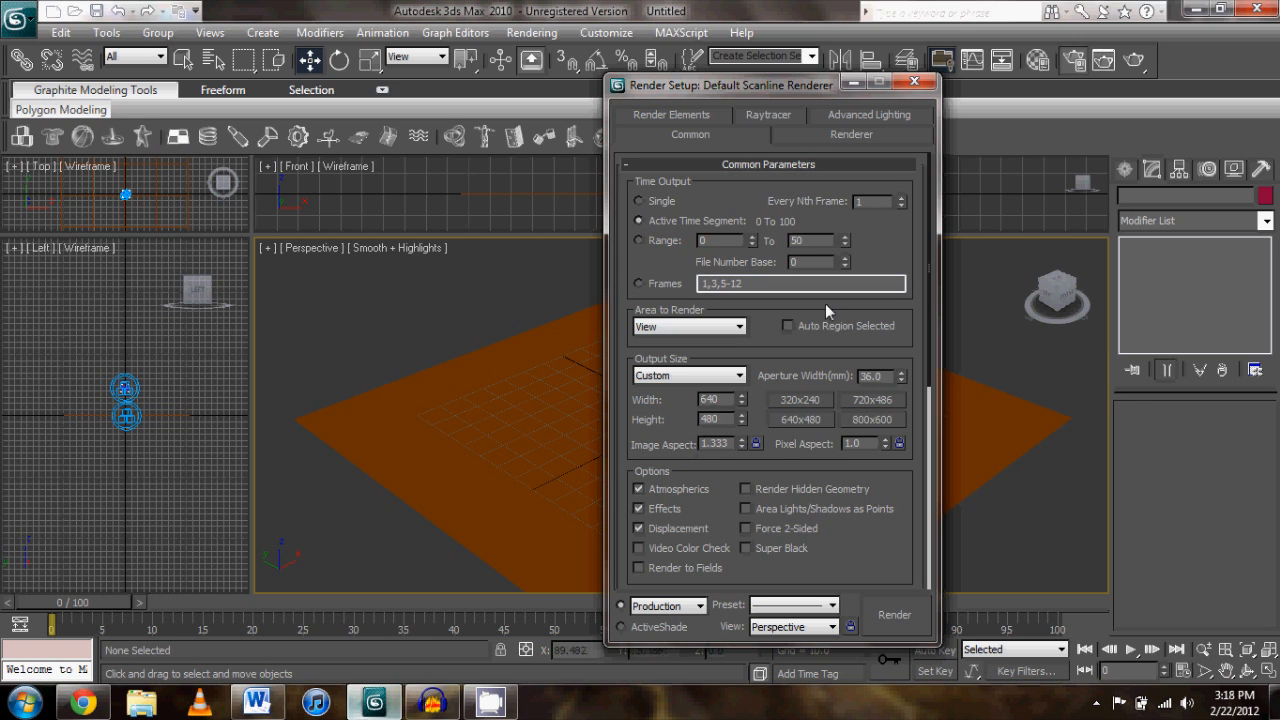
pyautogui.scroll(-3)
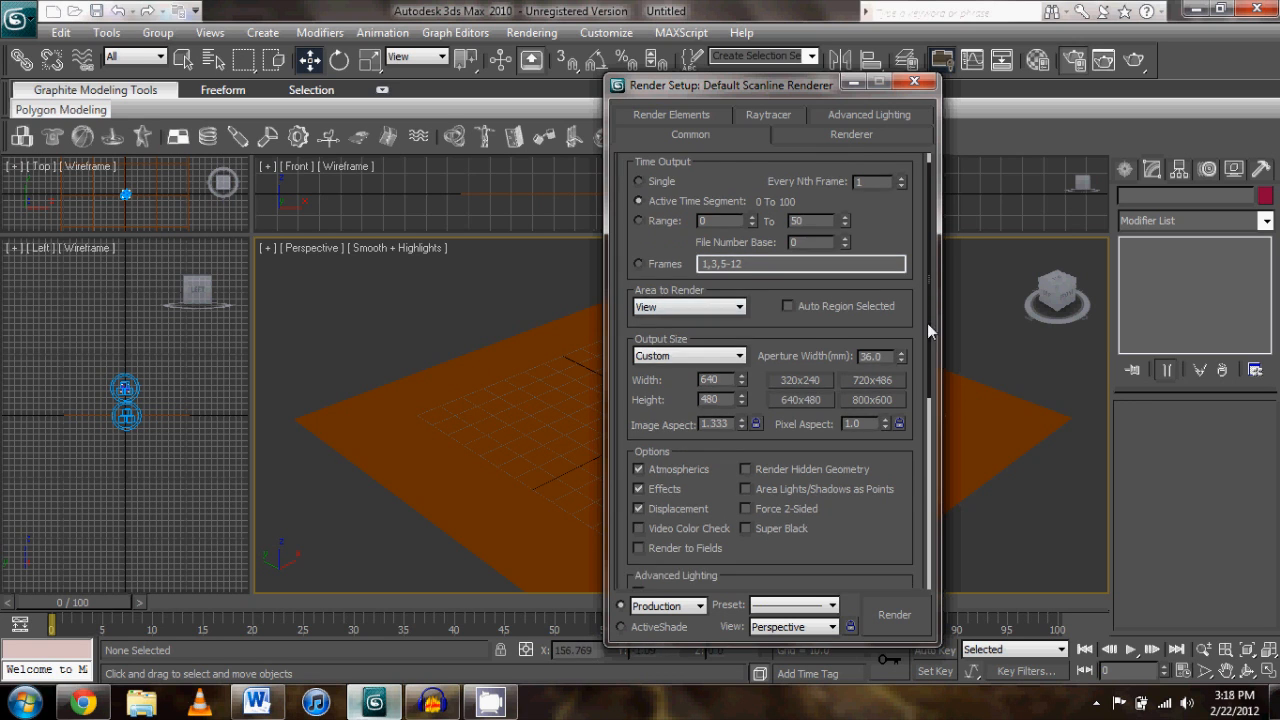
pyautogui.scroll(-3)
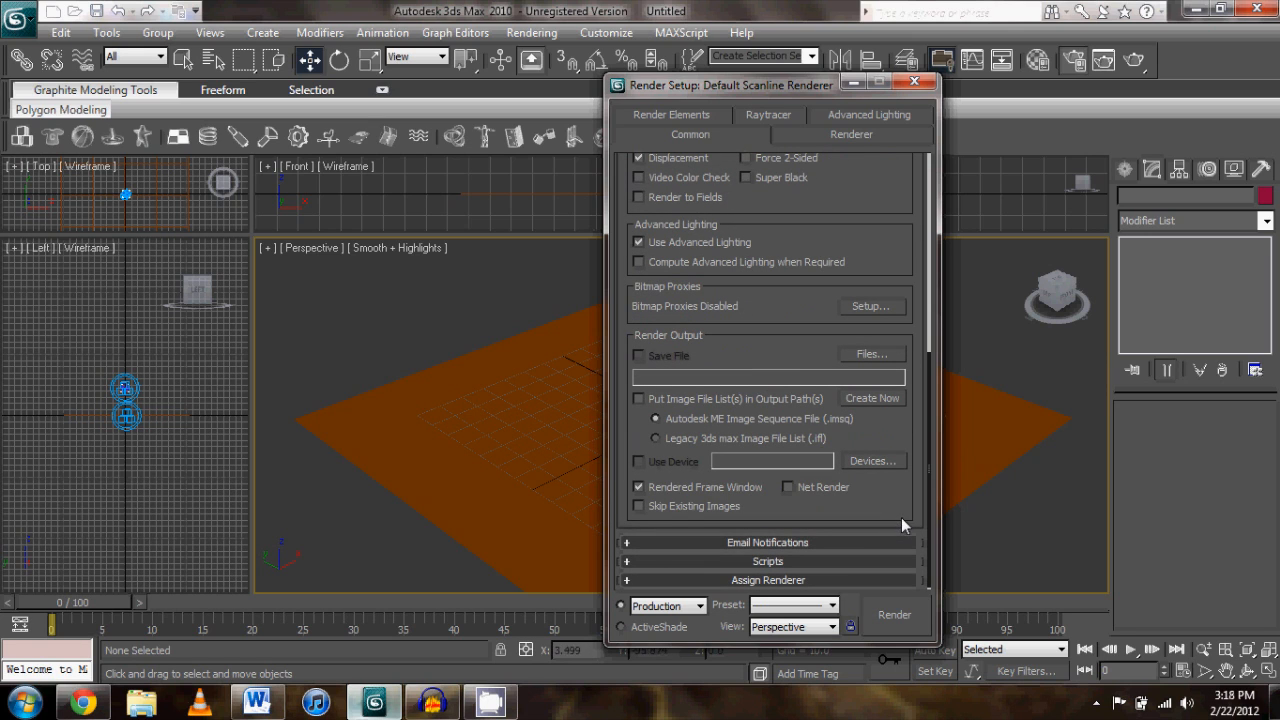
pyautogui.moveTo(755, 525)
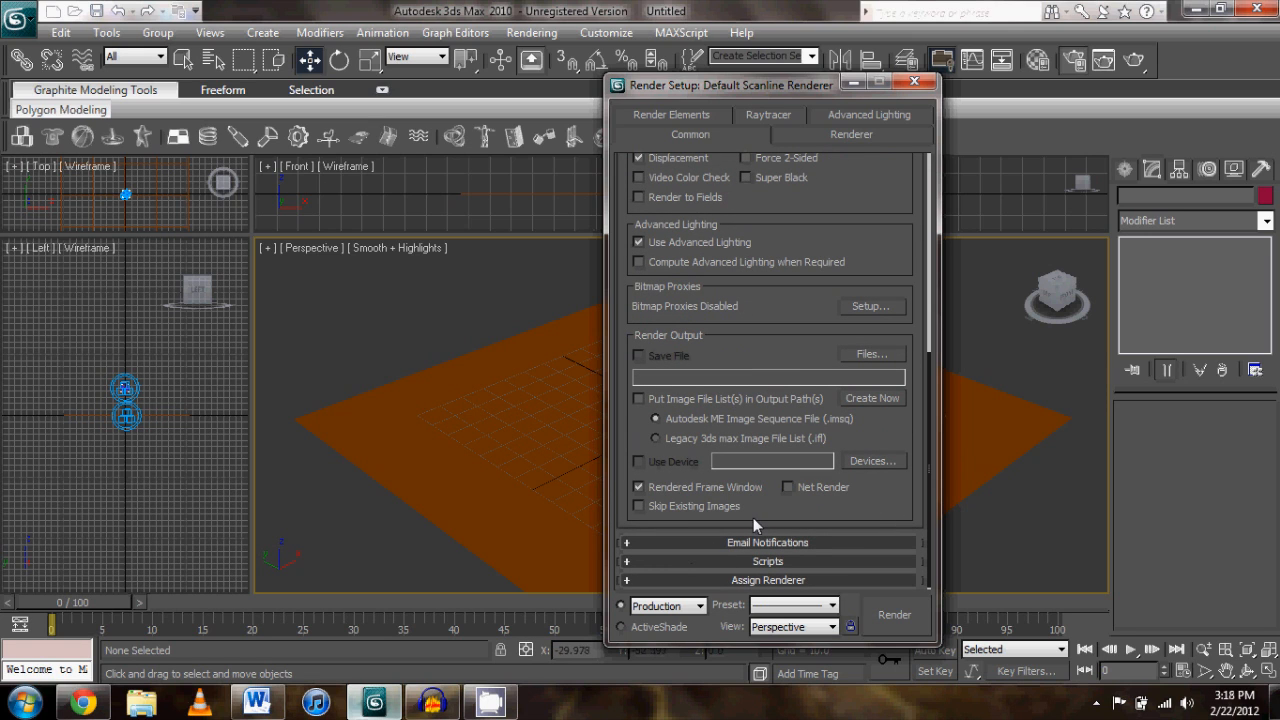
pyautogui.moveTo(715, 296)
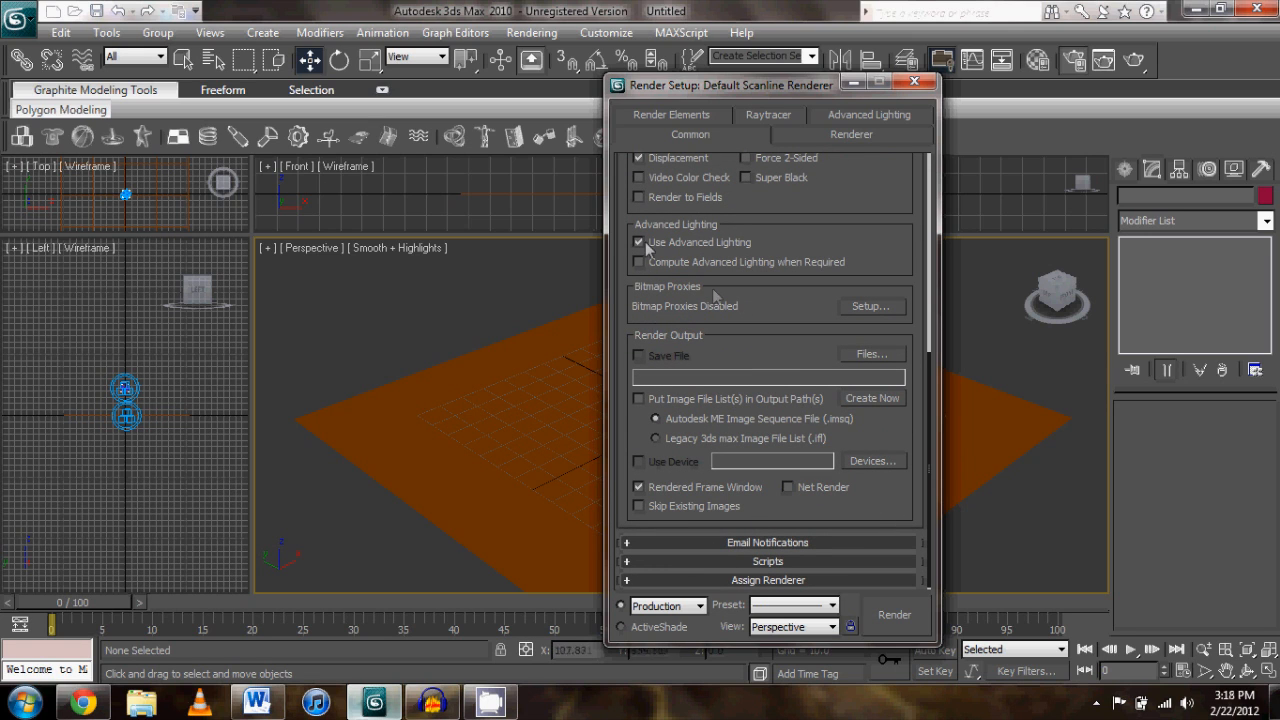
pyautogui.moveTo(645, 365)
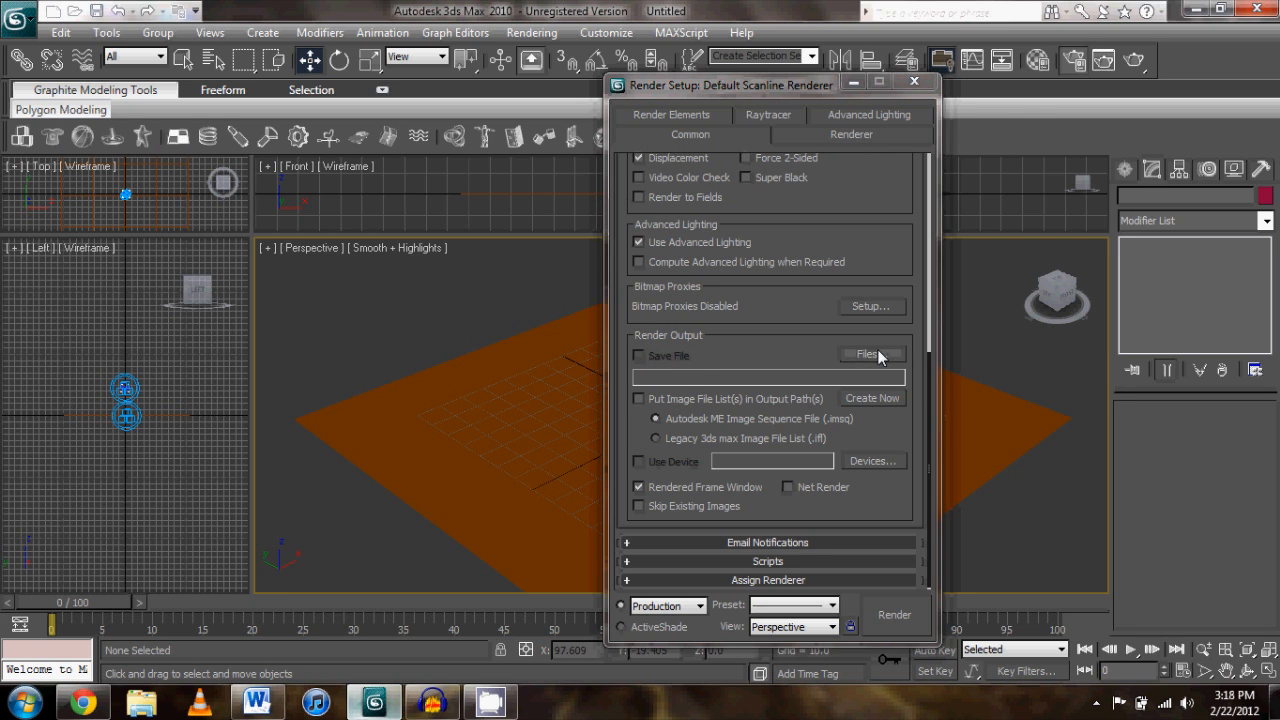
# Set the render output file to test2 on the Desktop, type AVI File (*.avi)
pyautogui.click(864, 355)
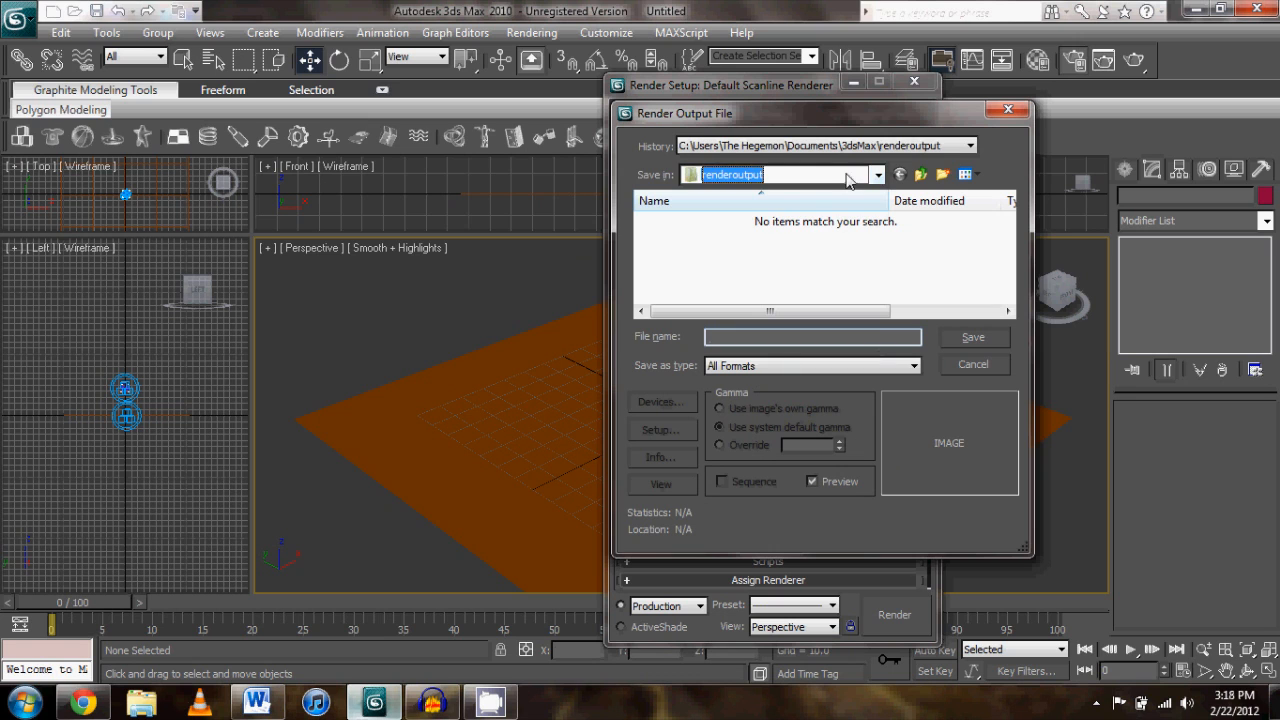
pyautogui.click(877, 174)
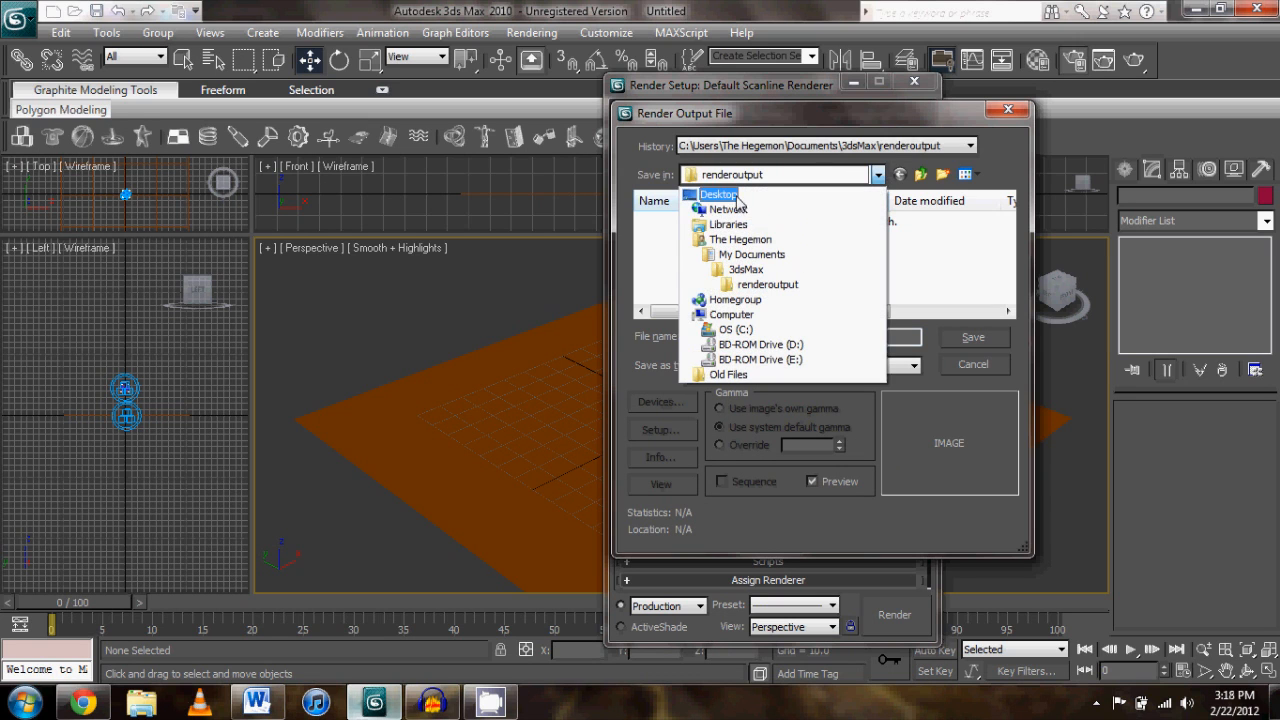
pyautogui.click(717, 194)
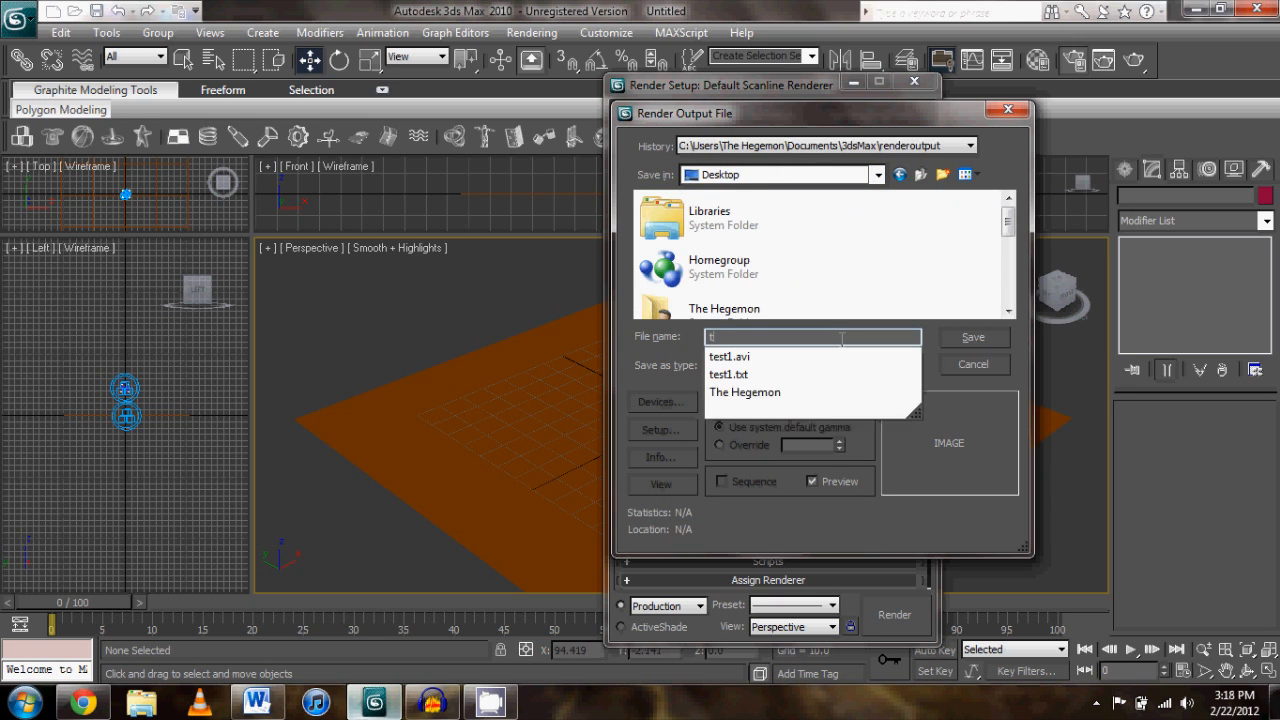
pyautogui.write('est3')
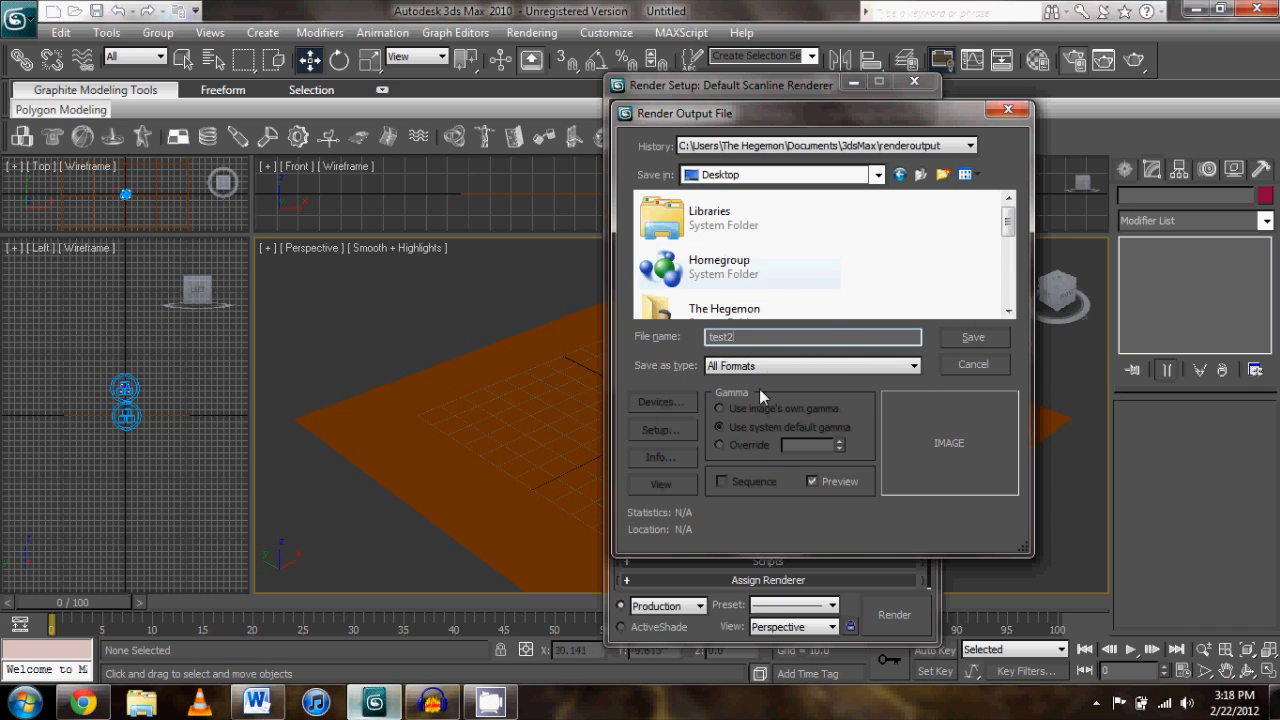
pyautogui.click(910, 365)
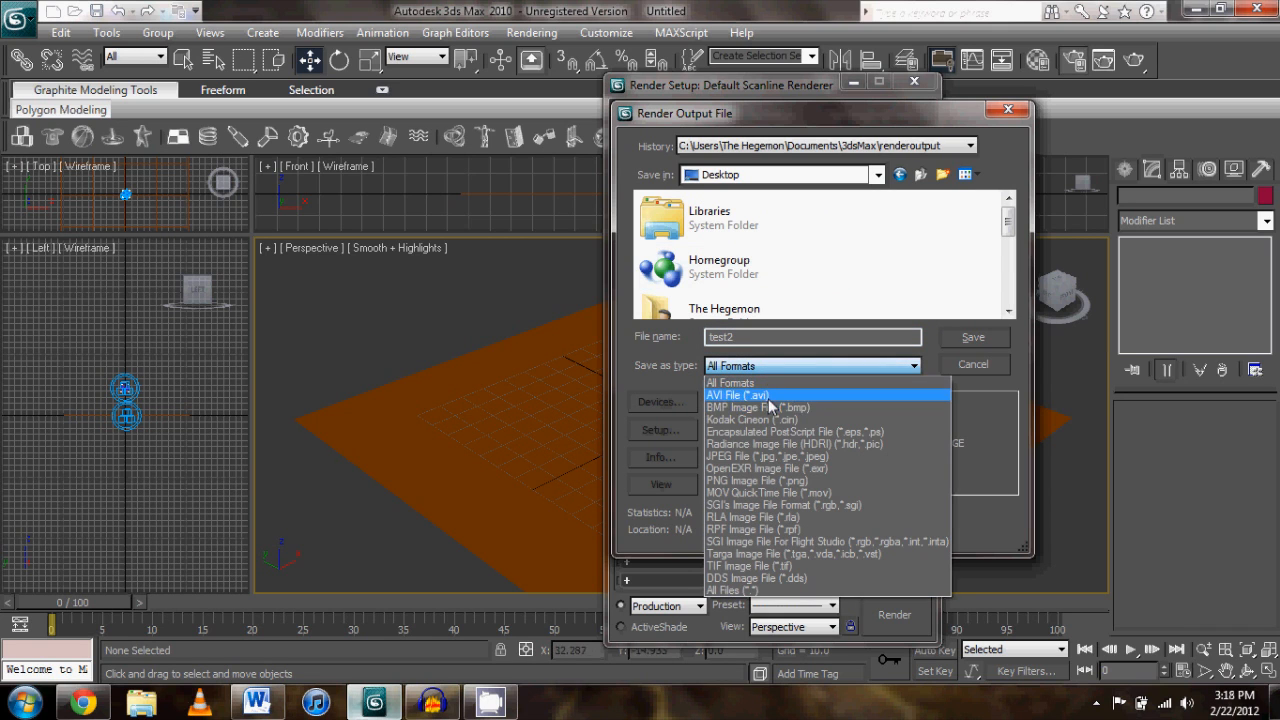
pyautogui.click(737, 395)
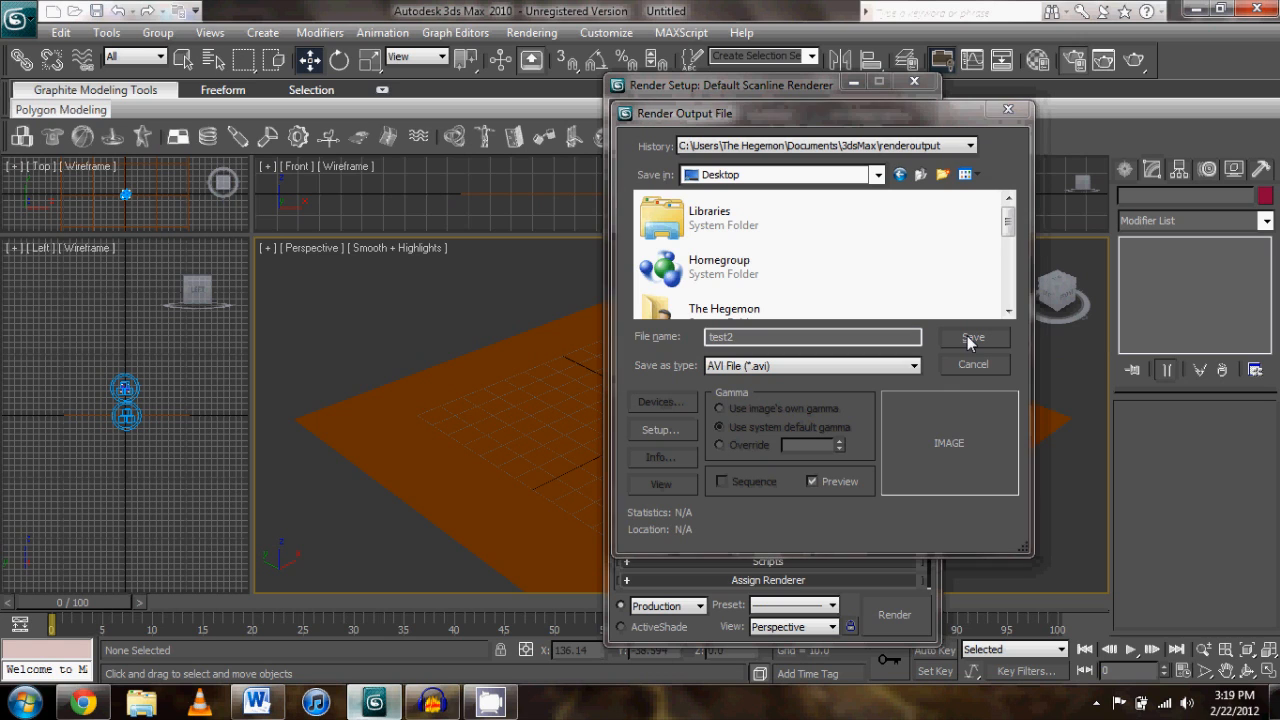
# Confirm test2.avi with Cinepak Codec by Radius compression and start the render
pyautogui.click(971, 337)
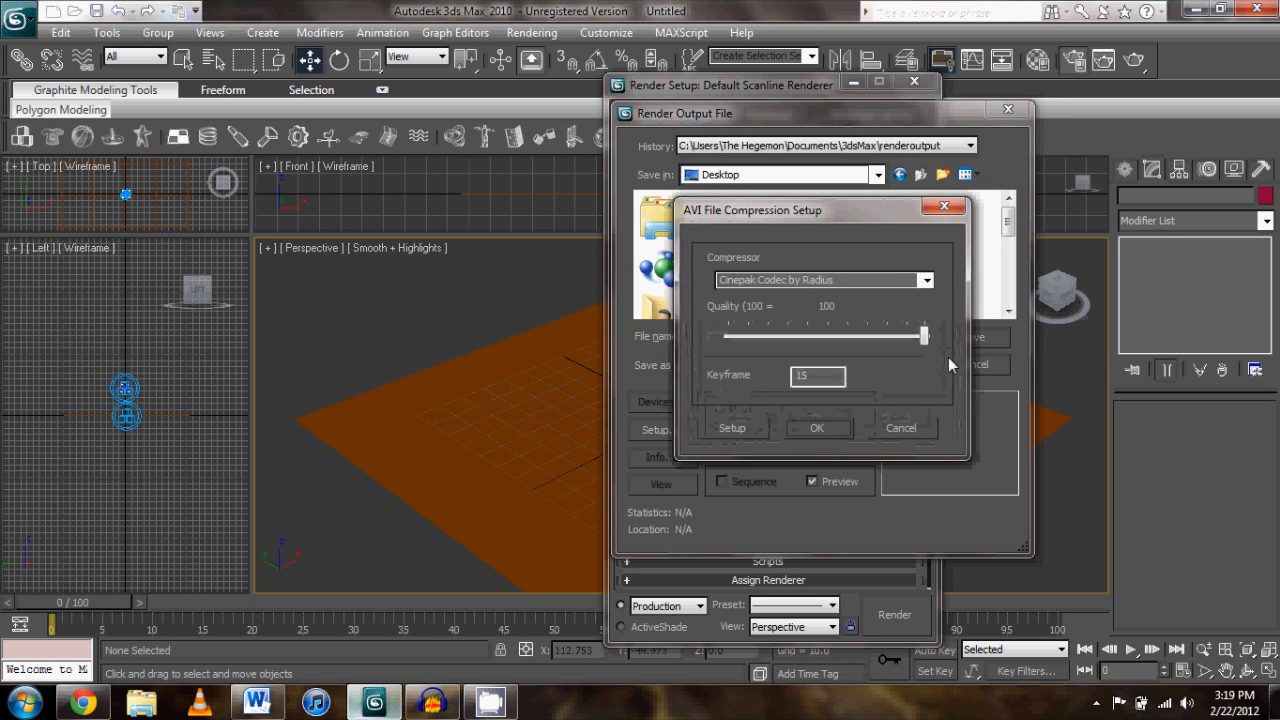
pyautogui.click(815, 279)
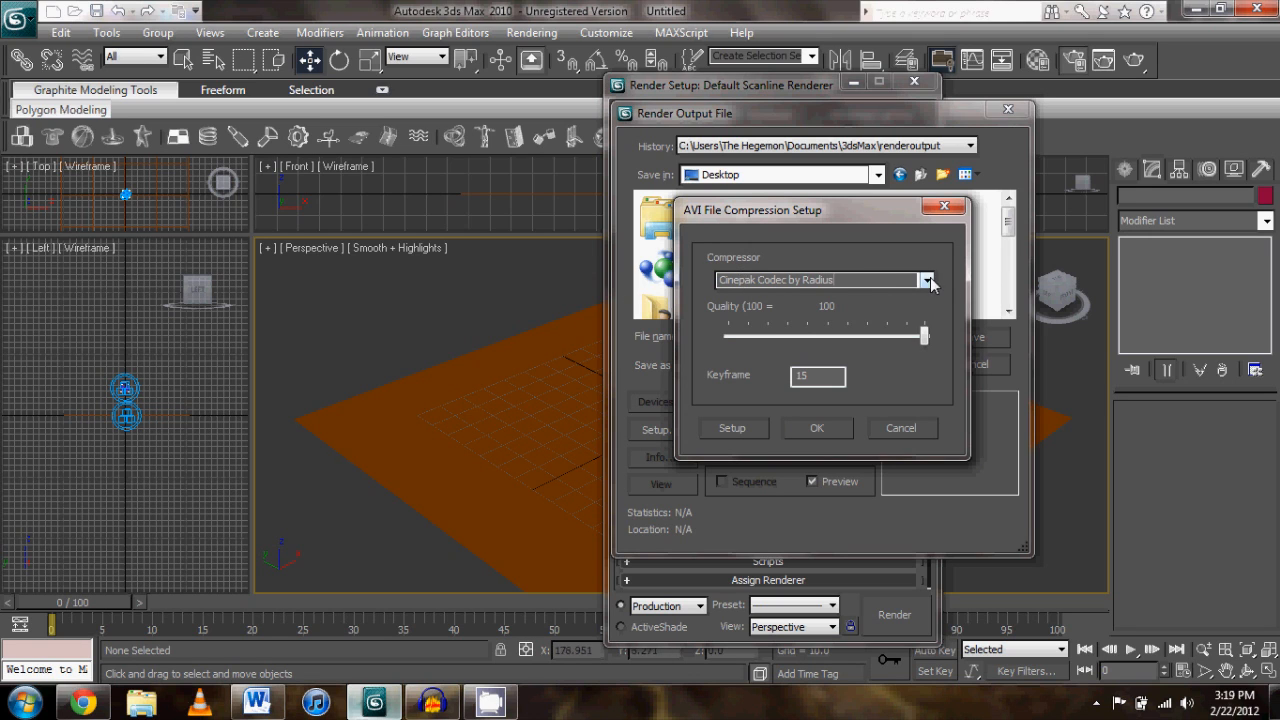
pyautogui.click(925, 280)
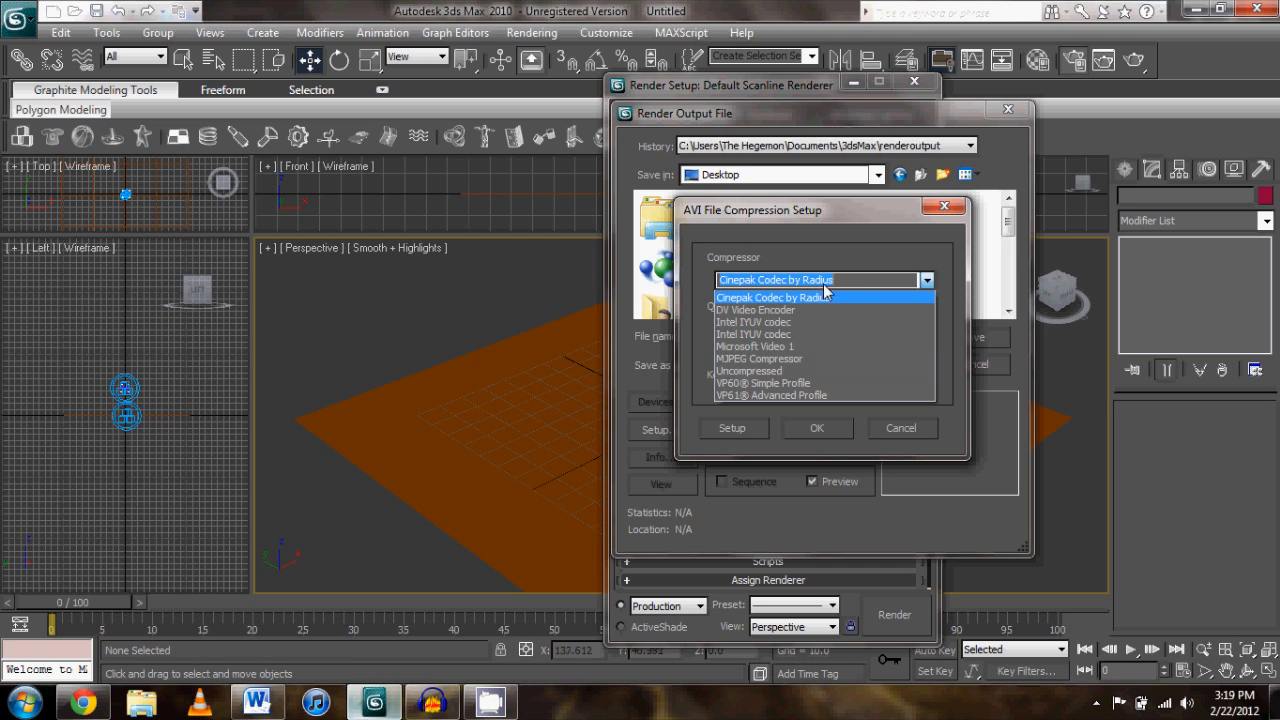
pyautogui.moveTo(905, 285)
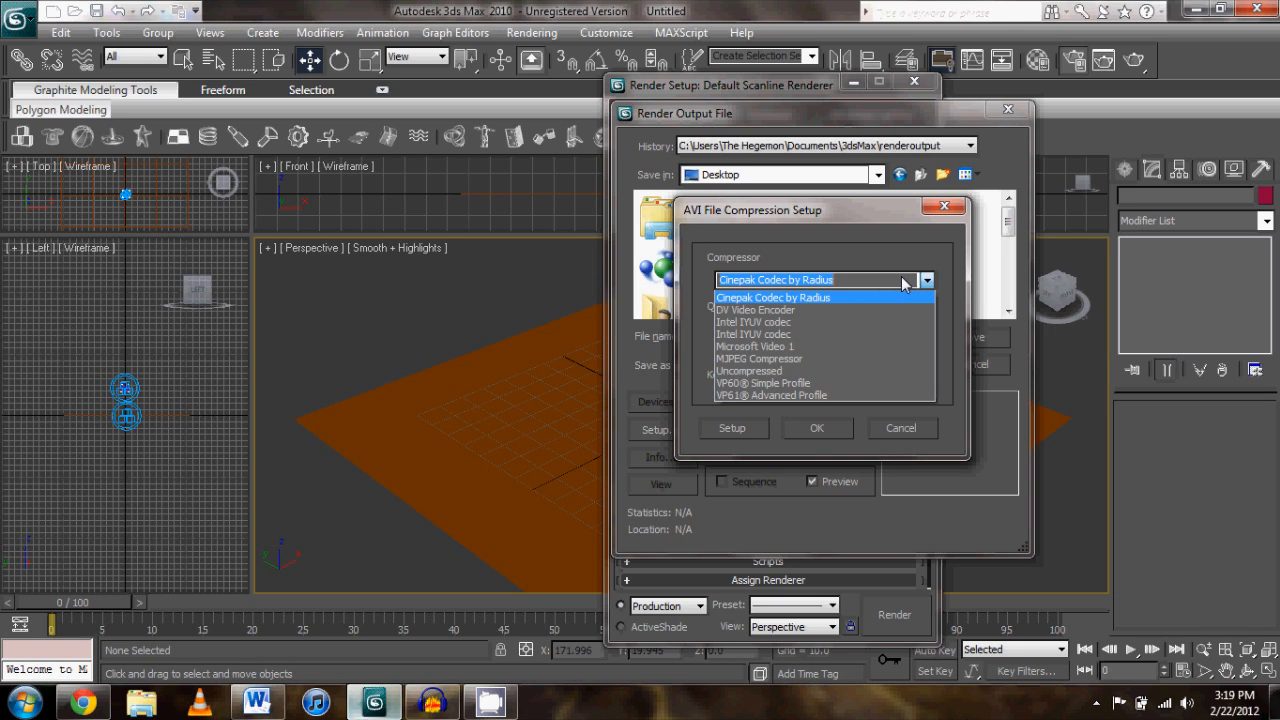
pyautogui.click(773, 297)
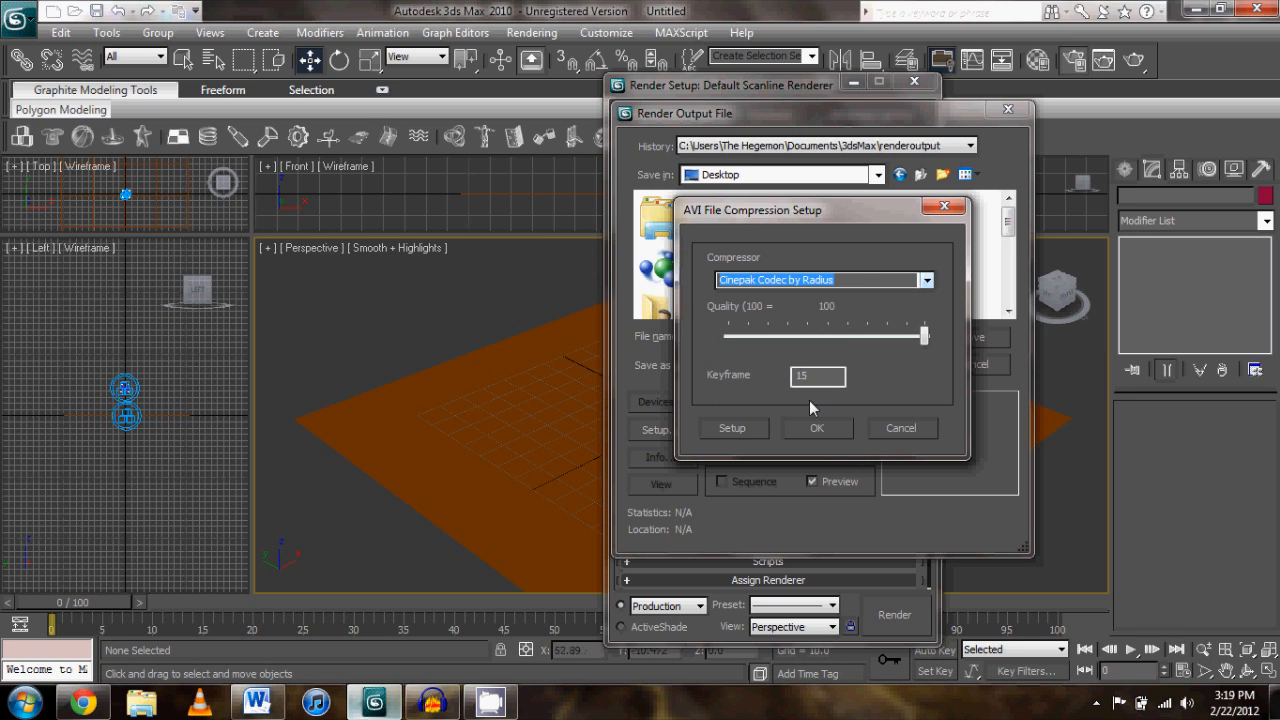
pyautogui.click(816, 428)
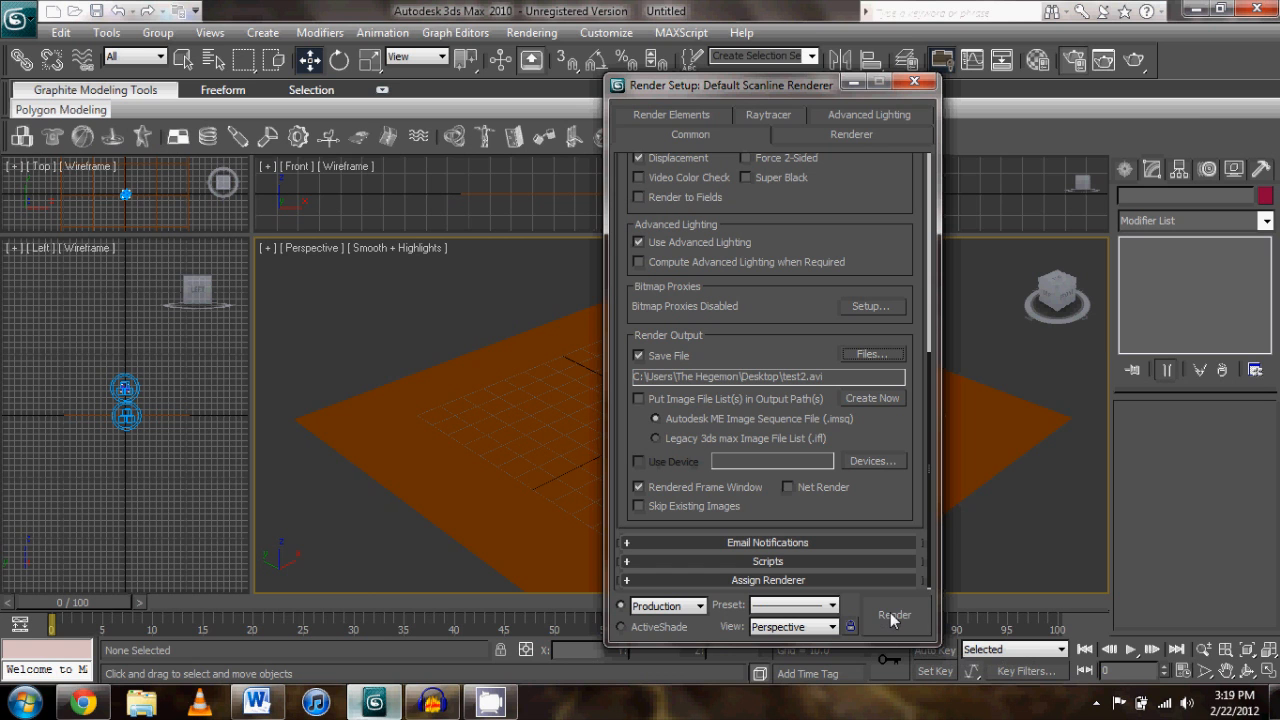
pyautogui.click(893, 614)
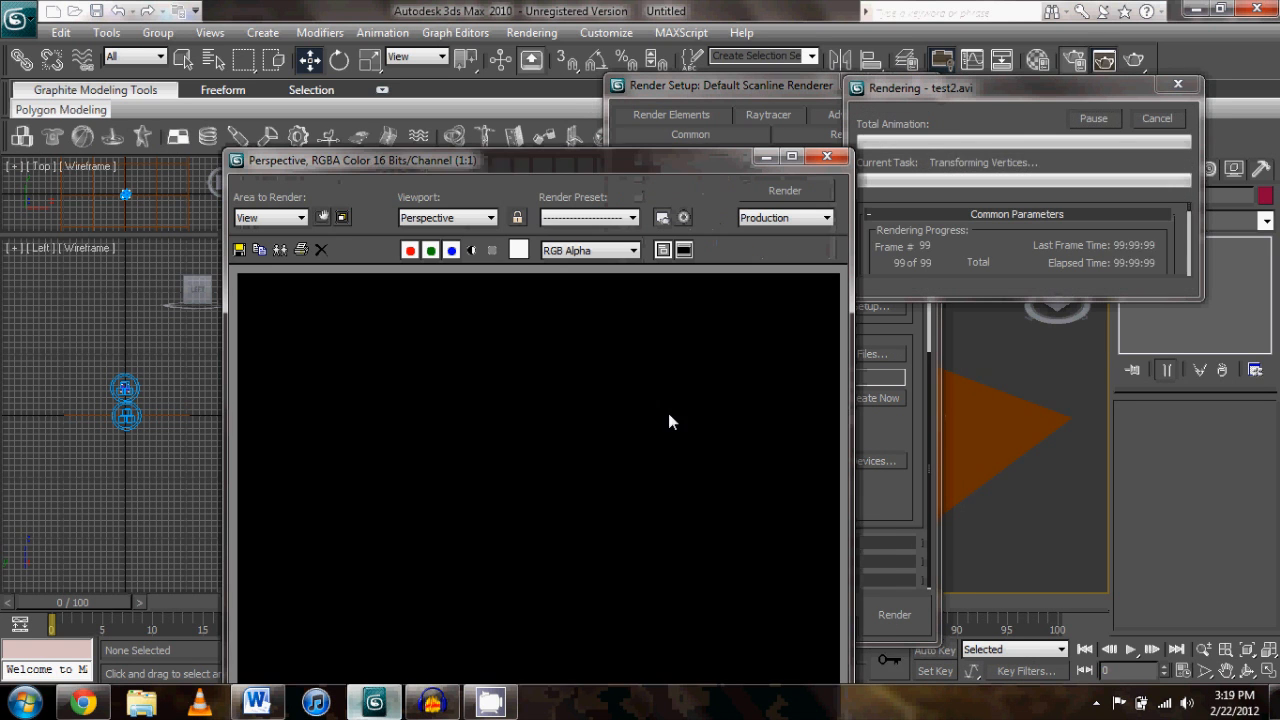